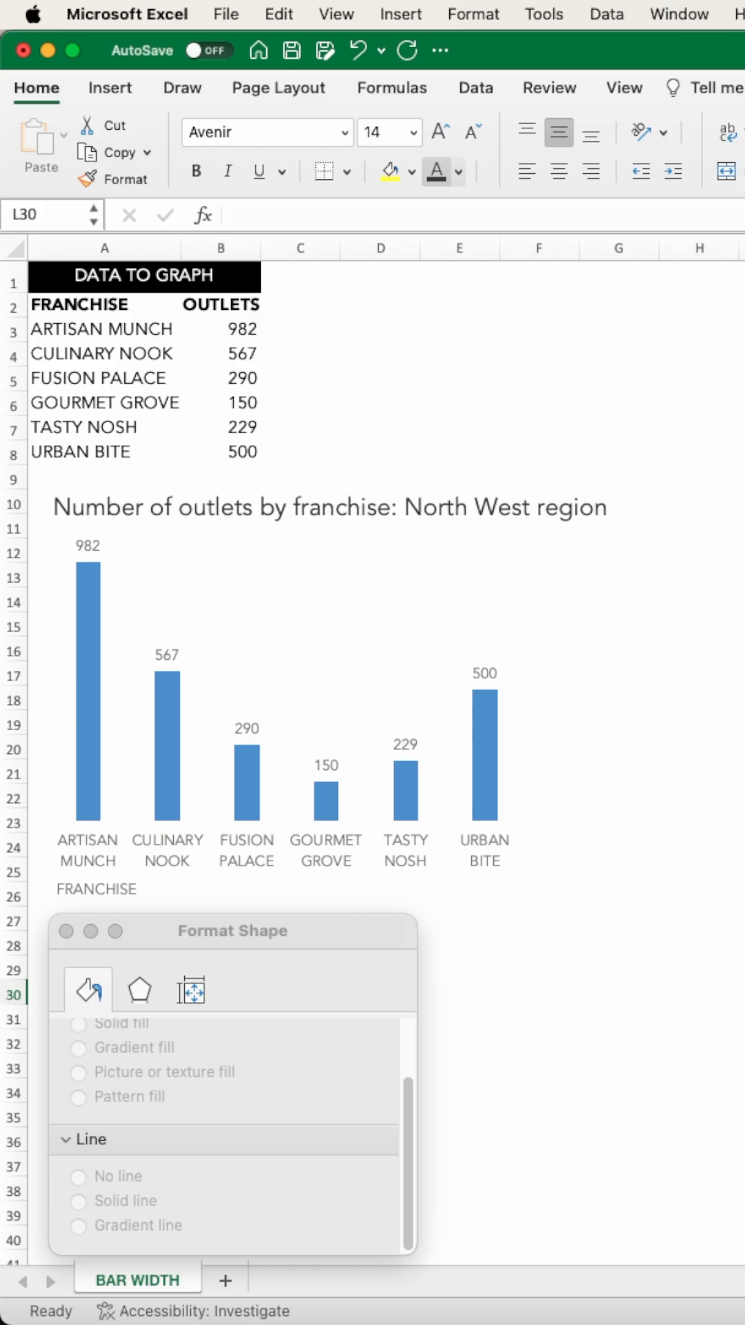
Enter 35% as the gap width for the outlets bar series in Format Data Series
{"action": "right_click", "coordinate": [494, 782]}
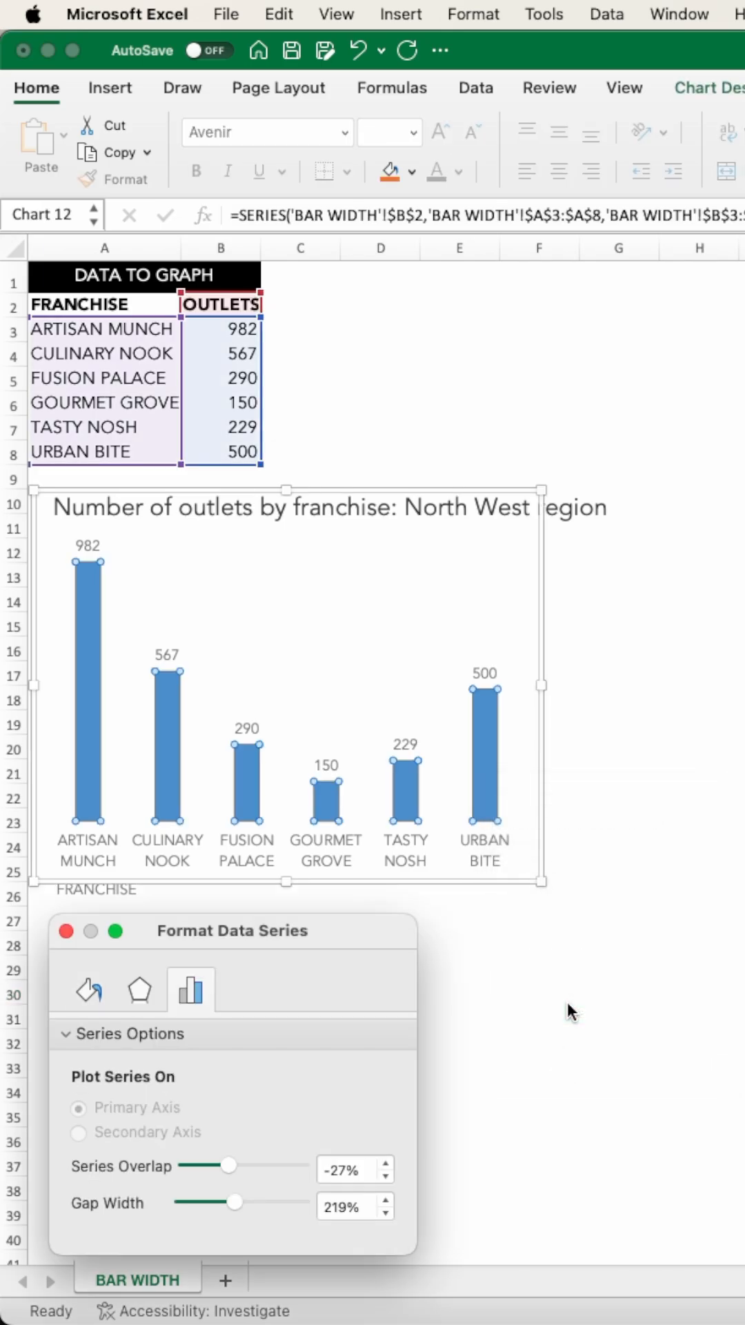
{"action": "left_click", "coordinate": [347, 1205]}
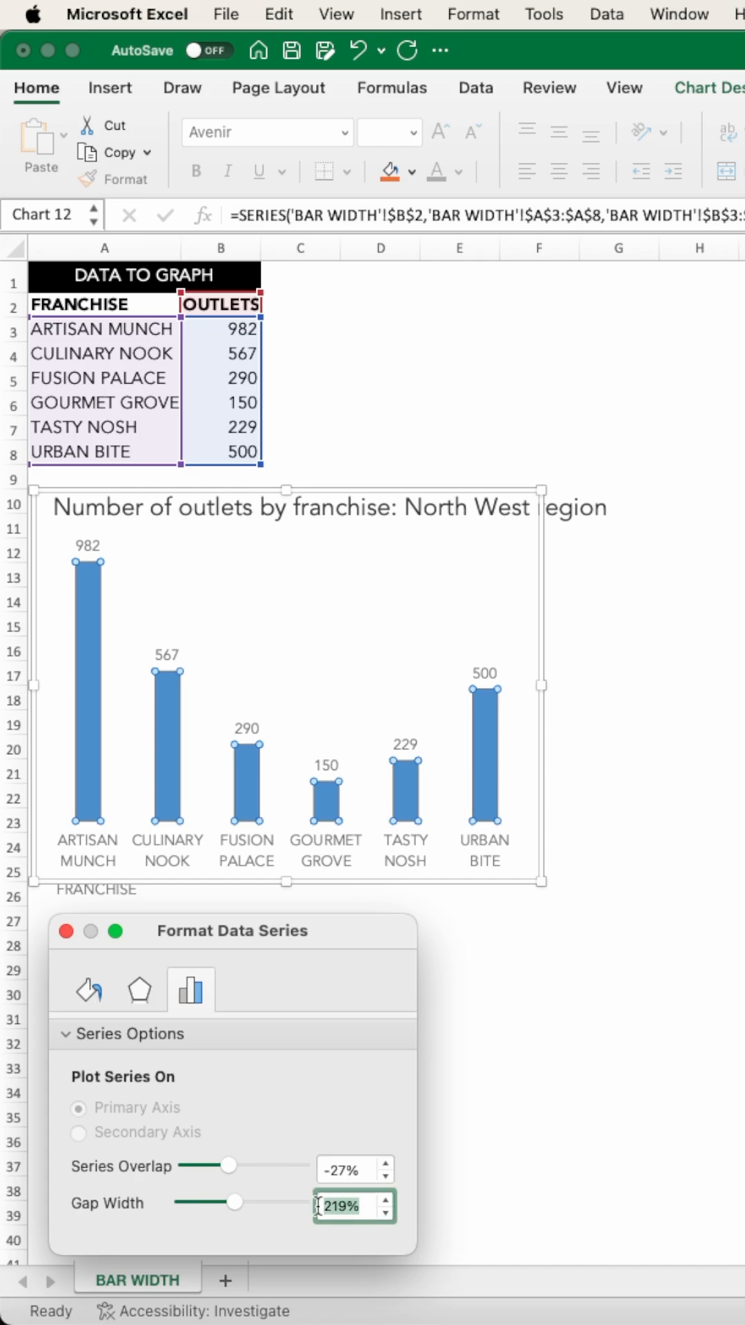
{"action": "type", "text": "35%"}
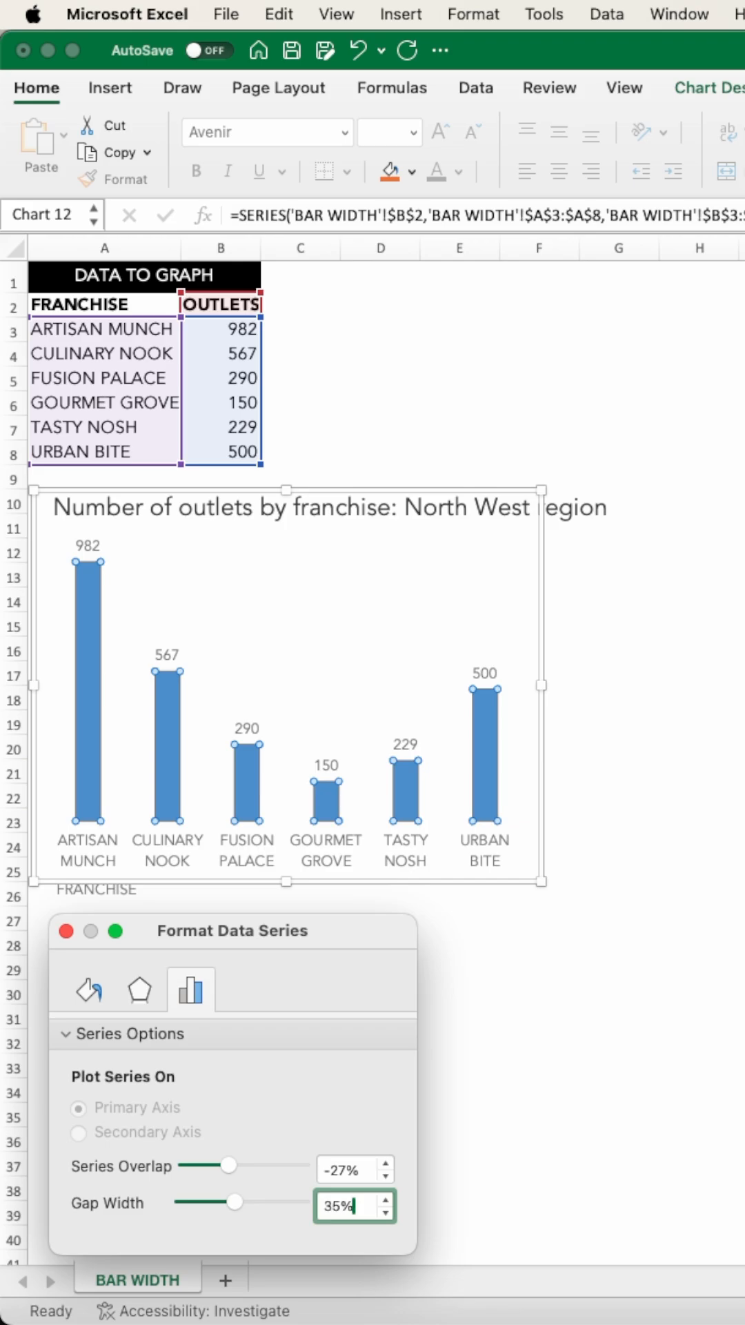
Apply the 35% gap width and position the value labels at Inside End of each bar
{"action": "left_click_drag", "start_coordinate": [233, 1201], "coordinate": [188, 1201]}
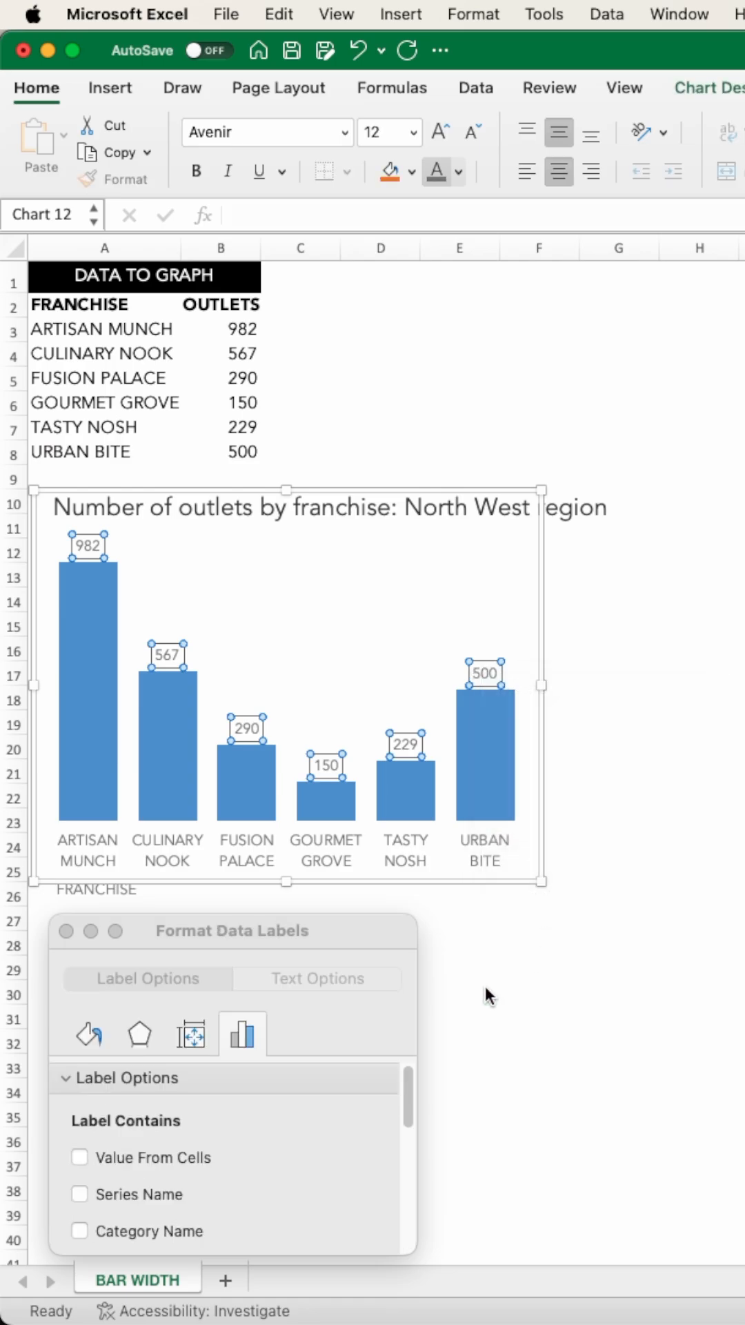
{"action": "left_click", "coordinate": [79, 1160]}
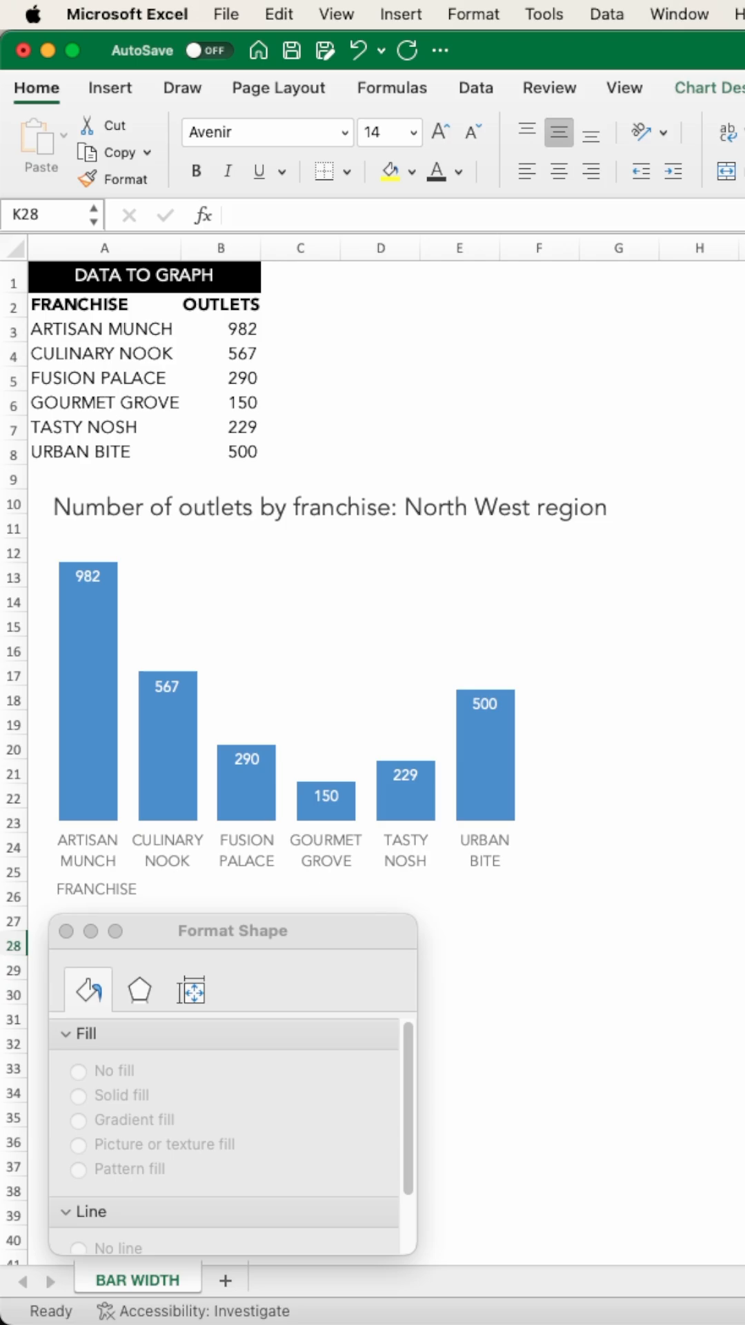
{"action": "right_click", "coordinate": [484, 753]}
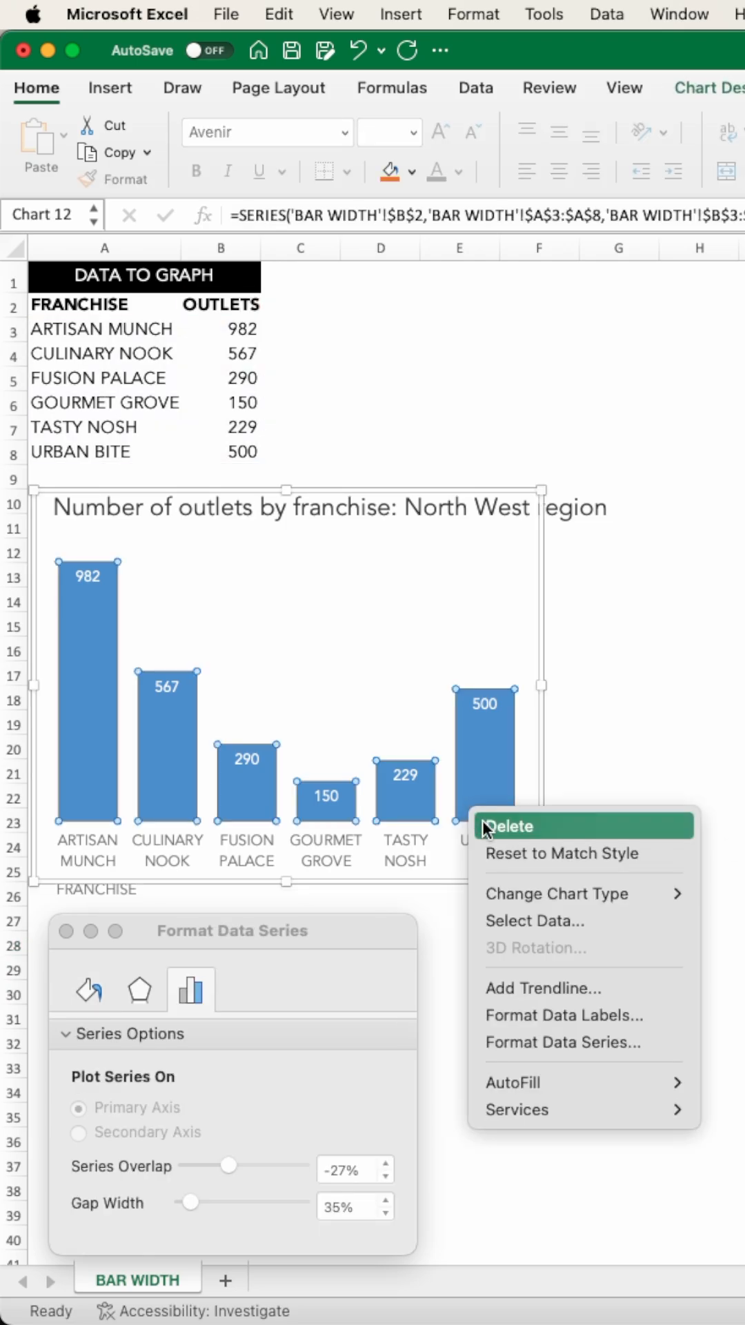